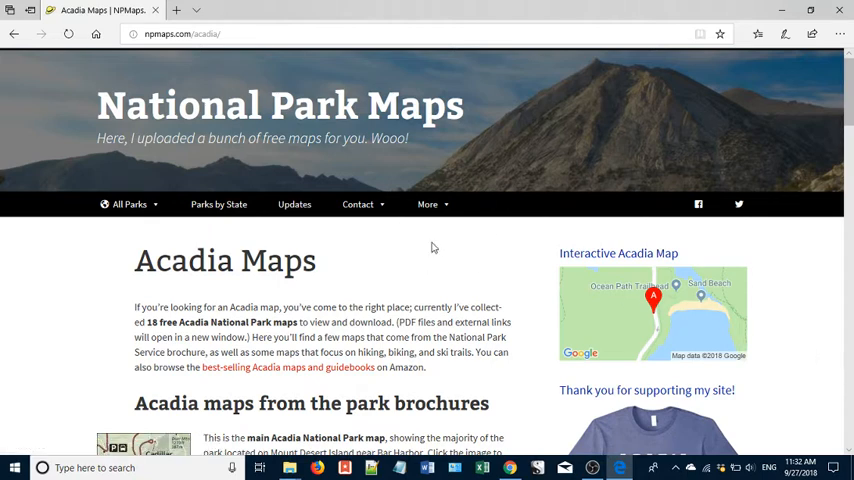
mouse_move(442, 244)
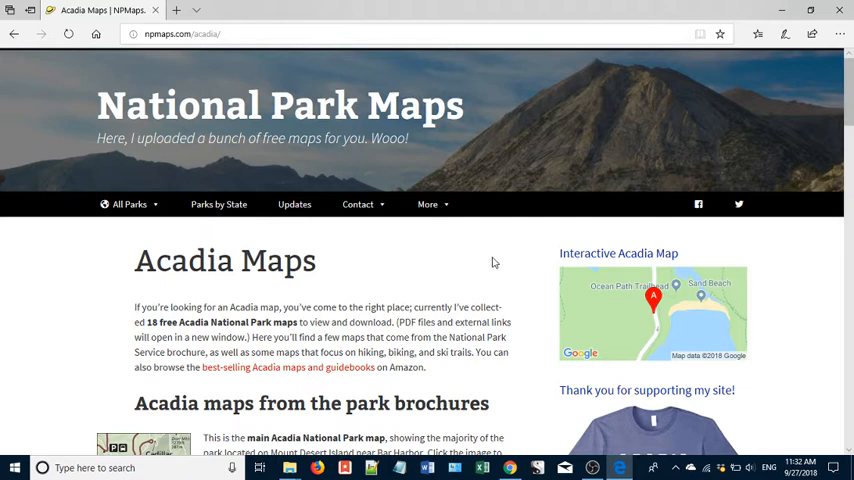
mouse_move(344, 104)
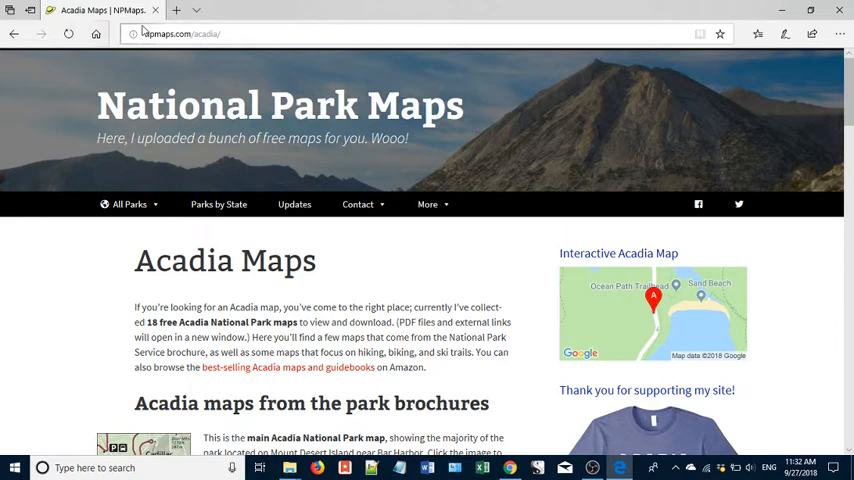
Step: Scroll the Acadia Maps page down to the park brochure maps and their download links
click(428, 204)
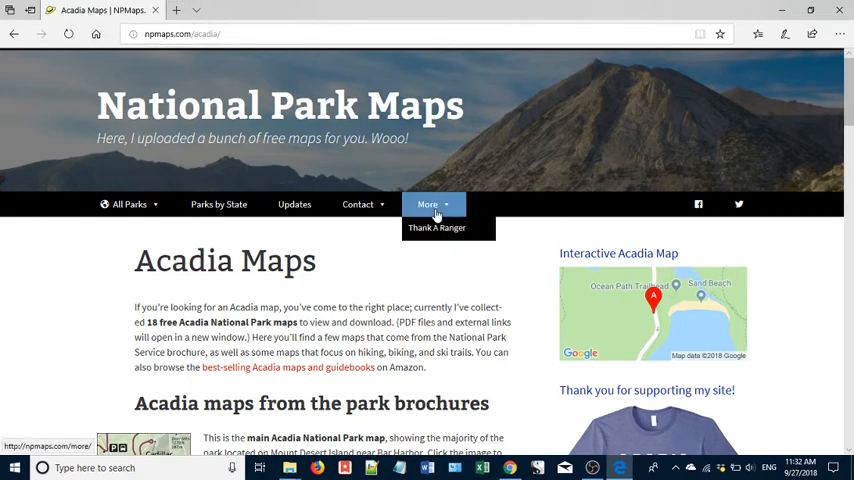
scroll(down, 3)
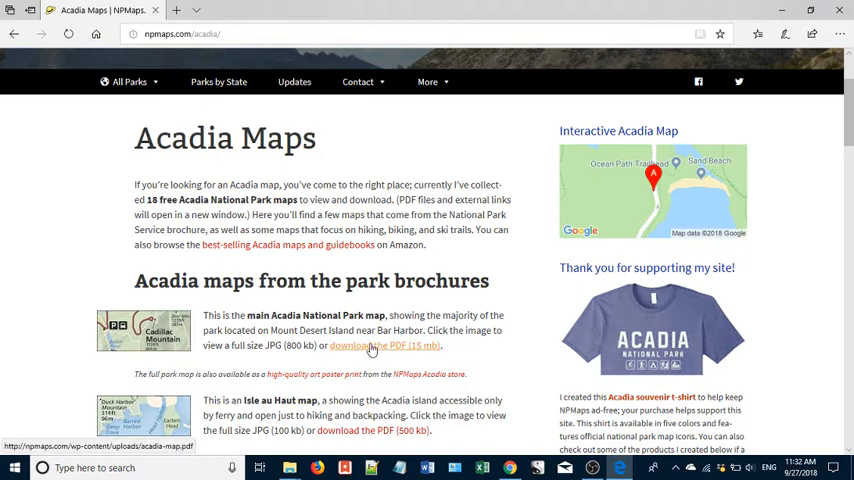
Step: Open acadia-map.pdf via the 'download the PDF (15 mb)' link under the main map
click(392, 346)
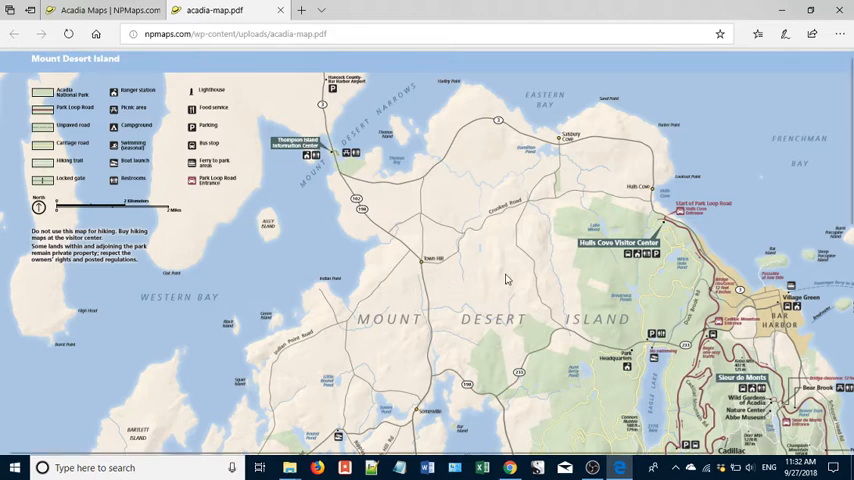
mouse_move(472, 272)
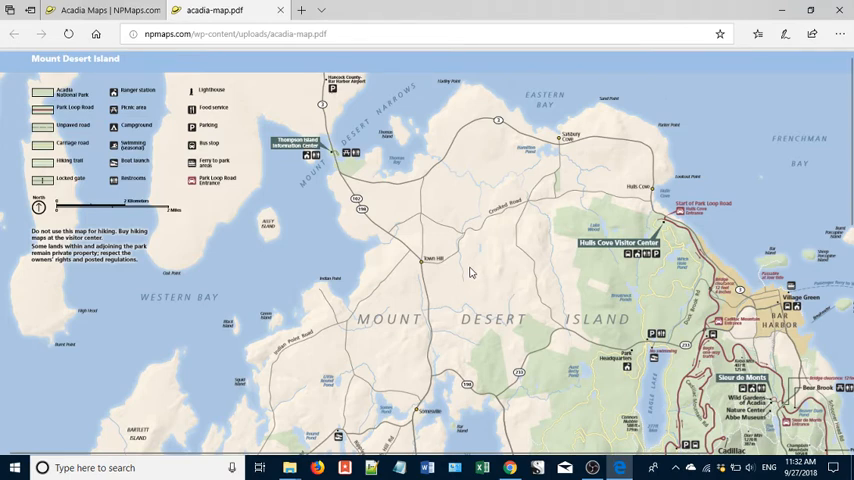
mouse_move(474, 264)
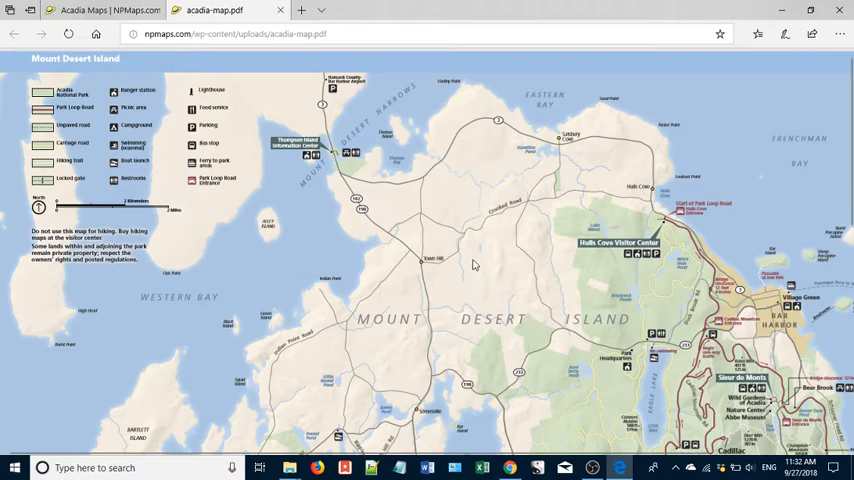
mouse_move(412, 290)
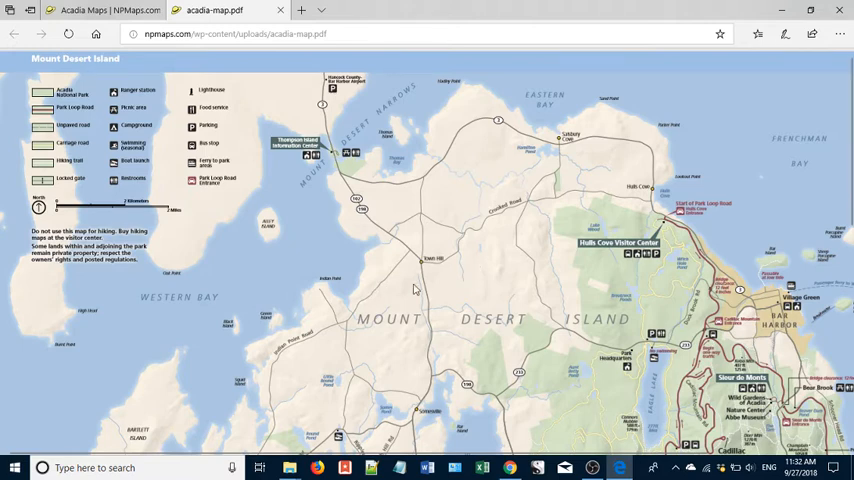
mouse_move(608, 314)
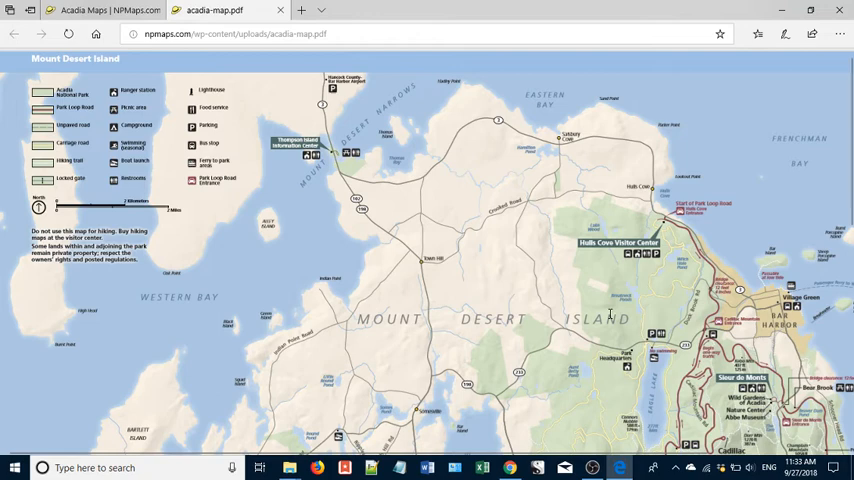
mouse_move(538, 308)
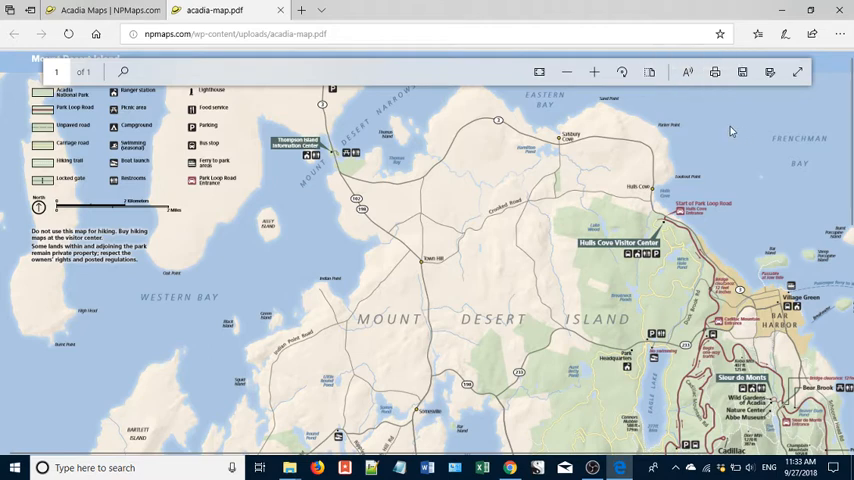
mouse_move(726, 96)
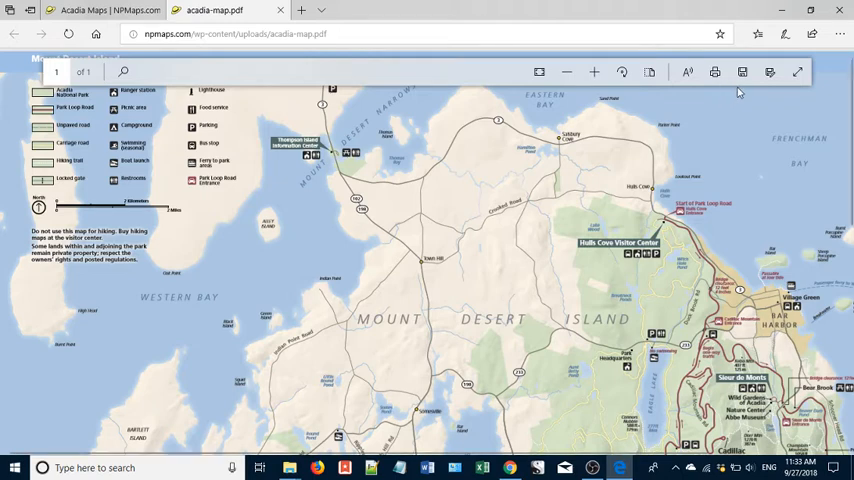
mouse_move(740, 72)
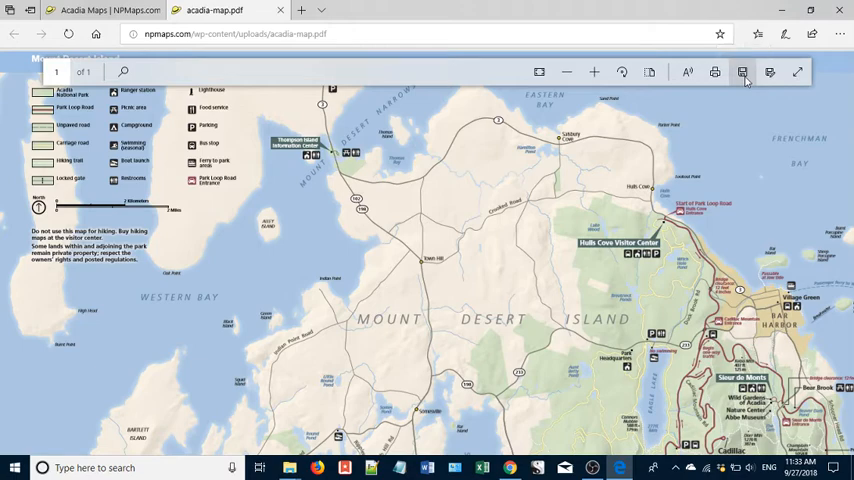
click(744, 72)
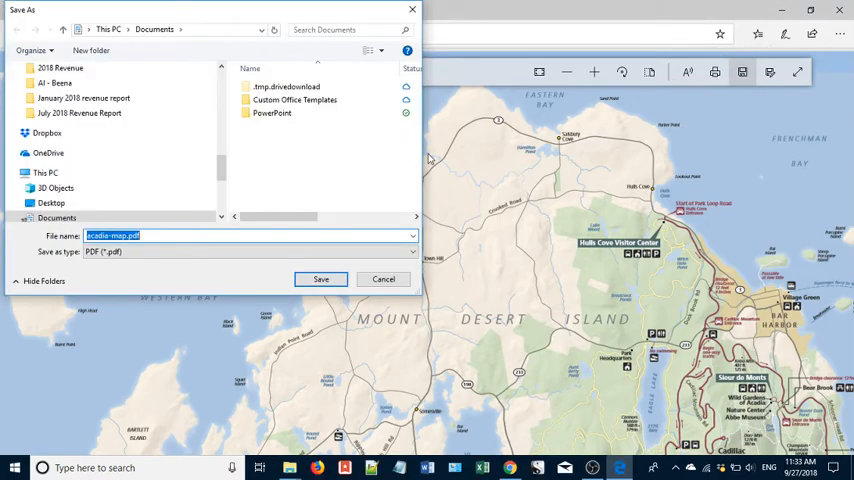
mouse_move(236, 192)
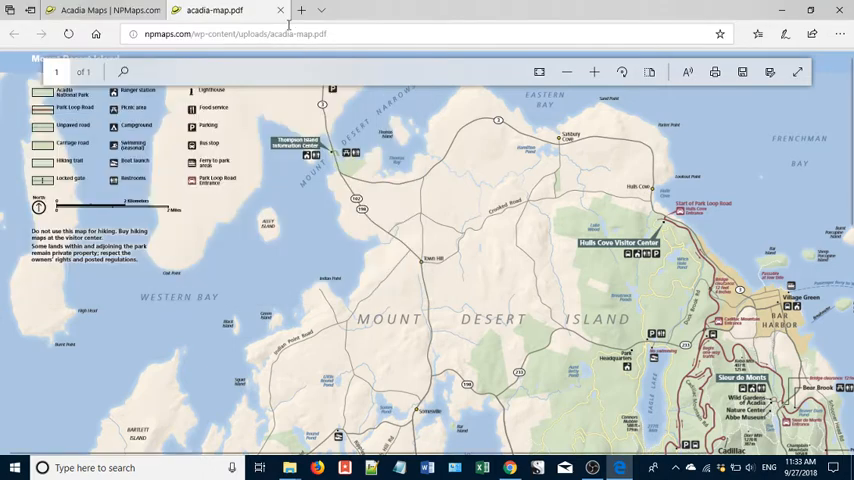
mouse_move(276, 12)
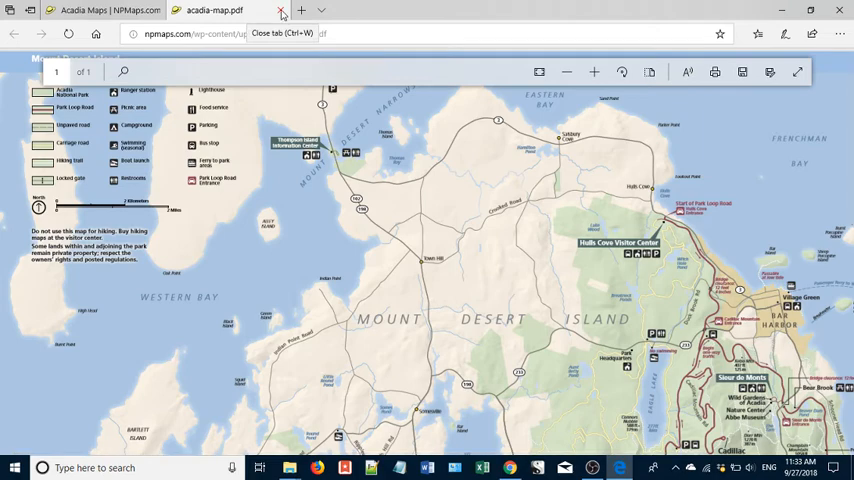
Step: Save the main map's linked acadia-map.pdf into Downloads using Save target as
click(274, 12)
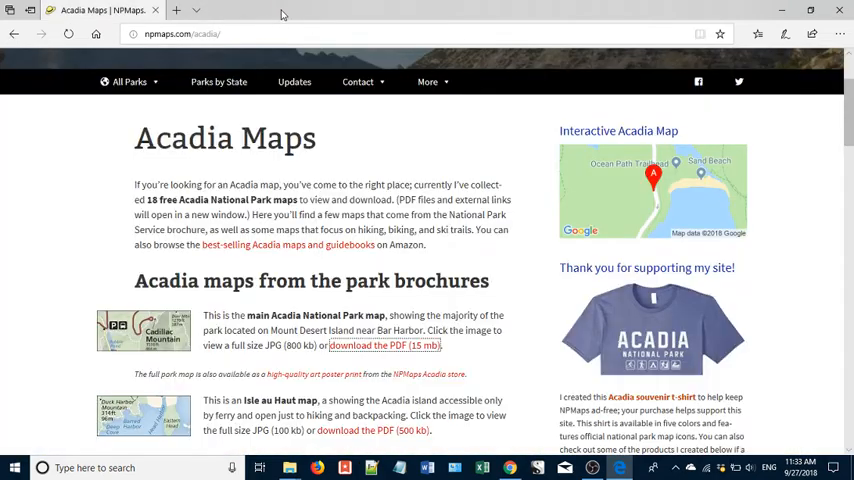
mouse_move(384, 344)
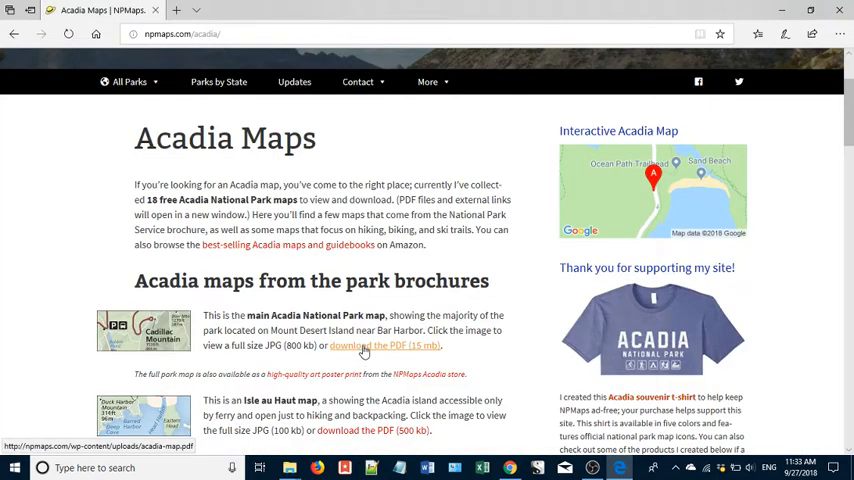
right_click(384, 344)
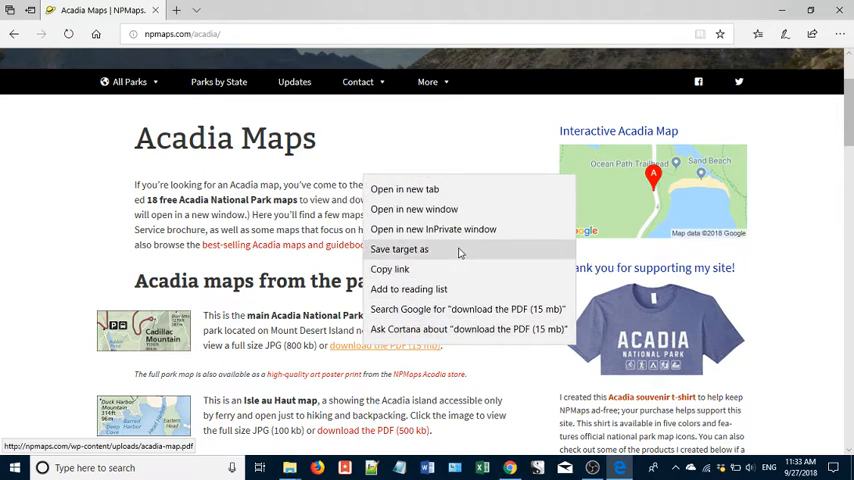
click(404, 250)
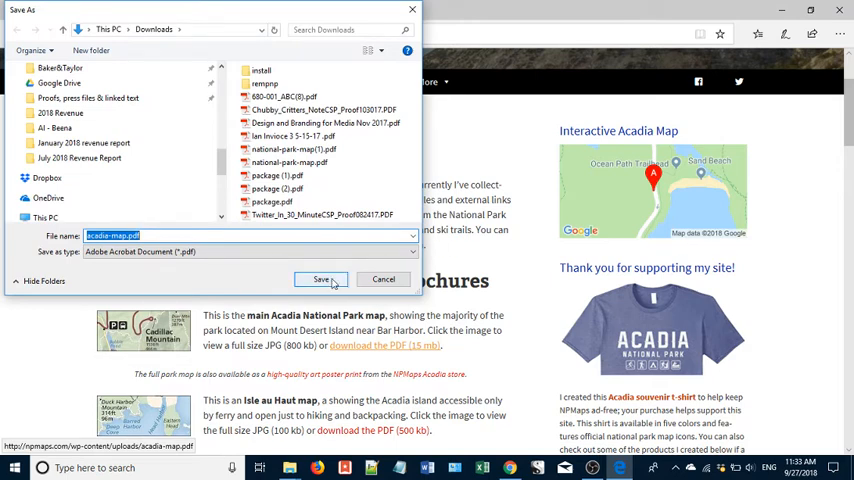
click(320, 280)
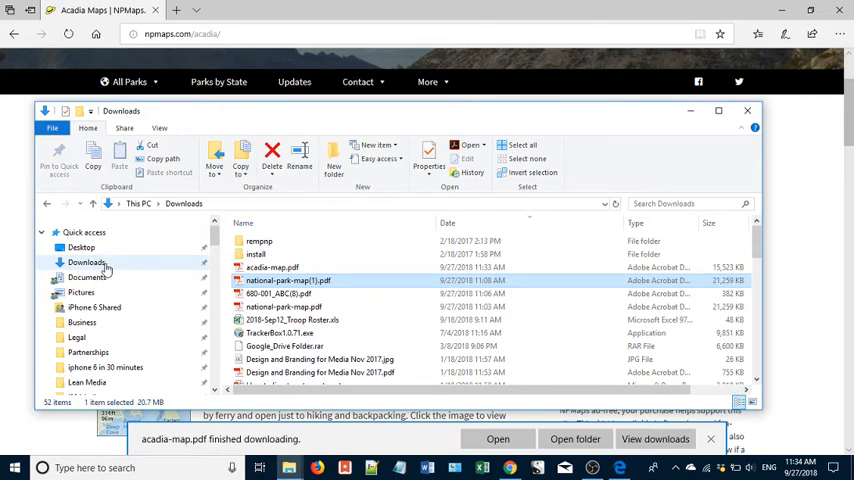
mouse_move(84, 248)
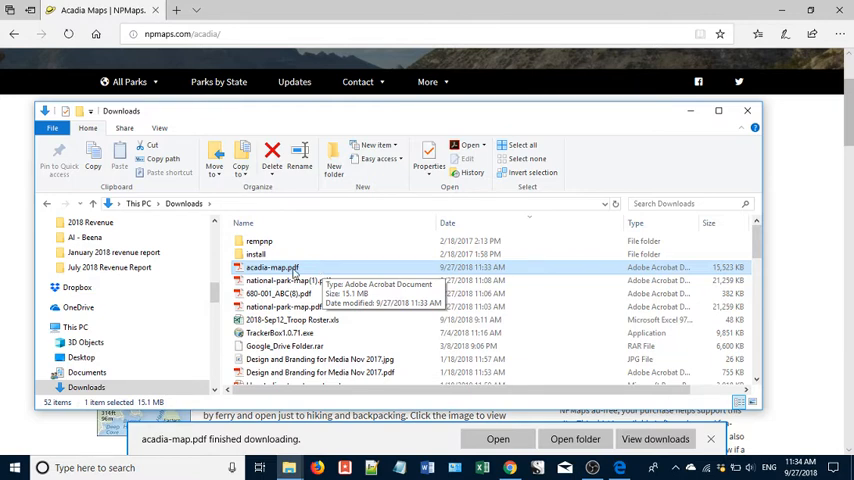
mouse_move(220, 308)
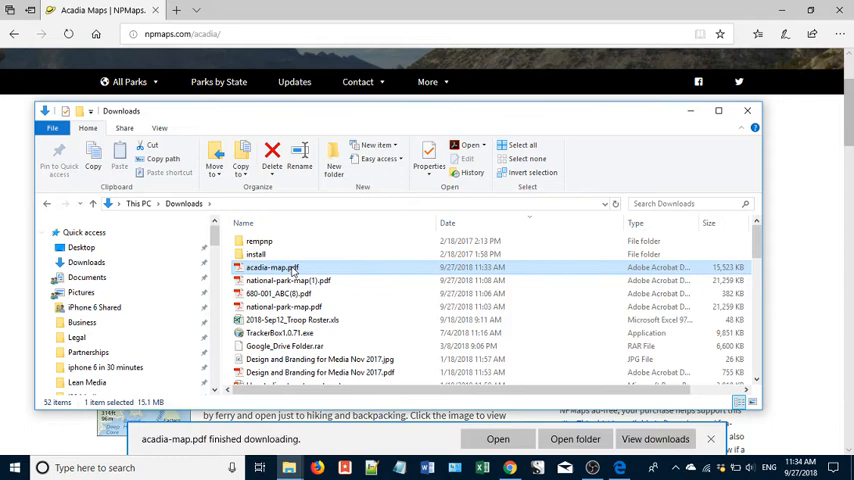
mouse_move(280, 268)
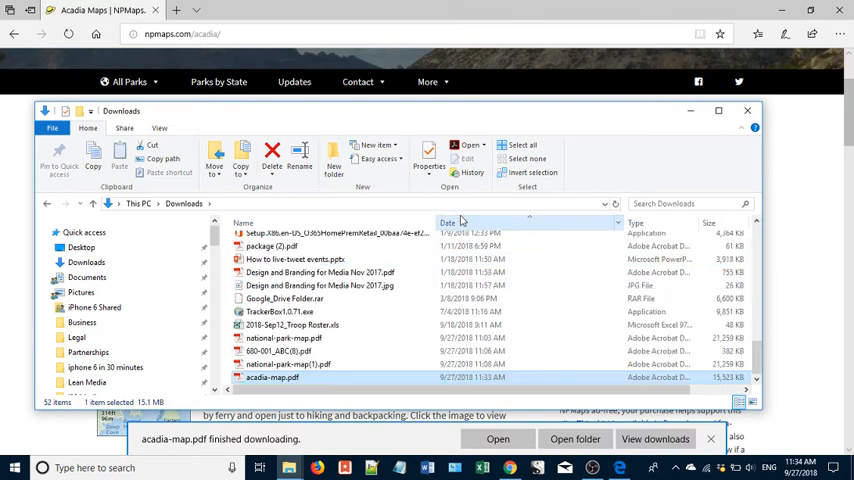
Step: Sort Downloads by Date modified so acadia-map.pdf tops the list, then show Desktop
scroll(down, 3)
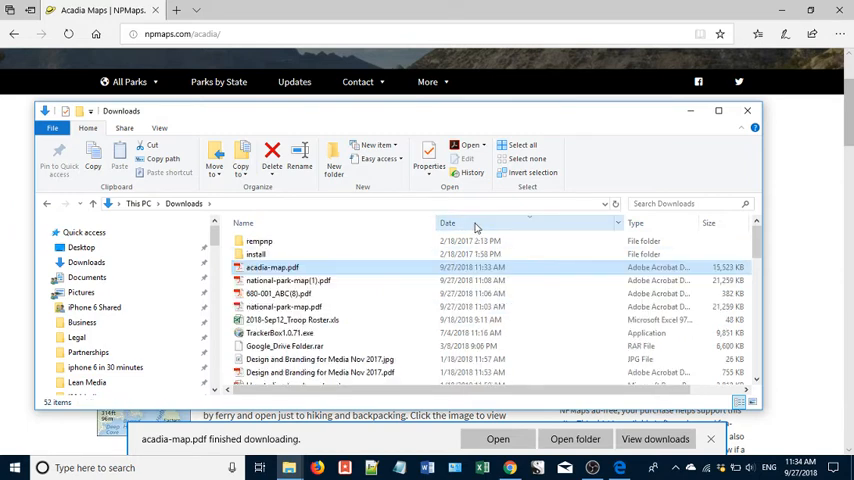
click(272, 268)
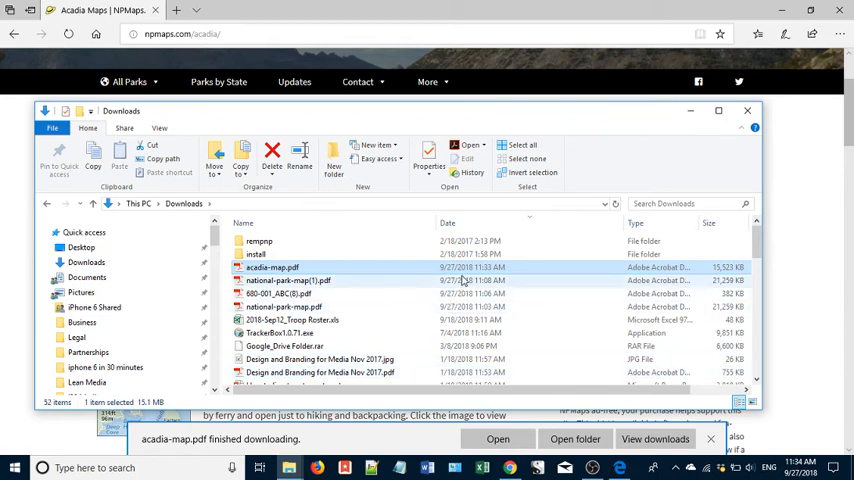
mouse_move(394, 274)
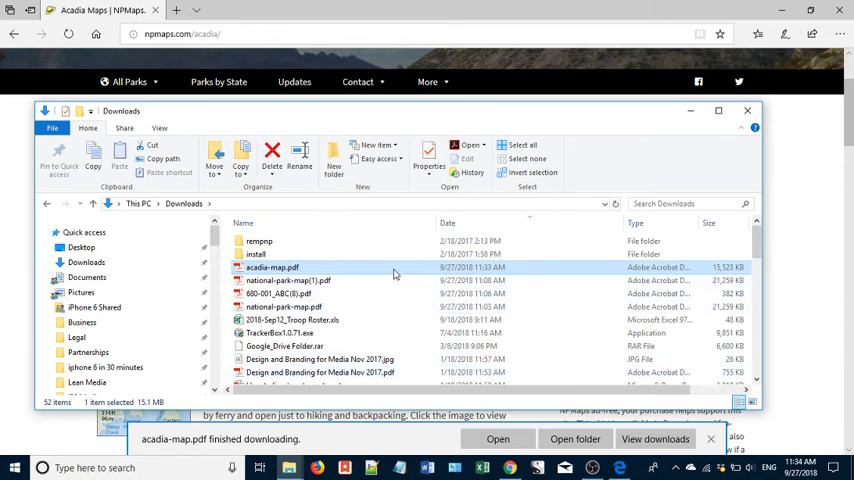
mouse_move(296, 268)
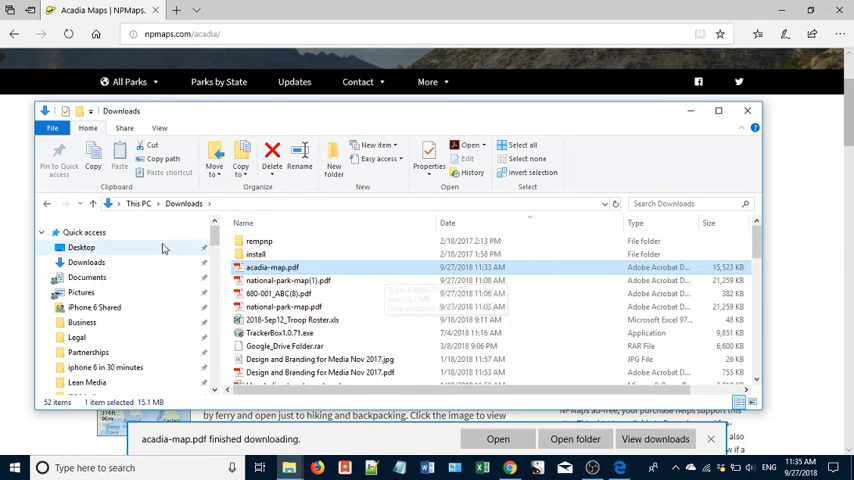
click(76, 246)
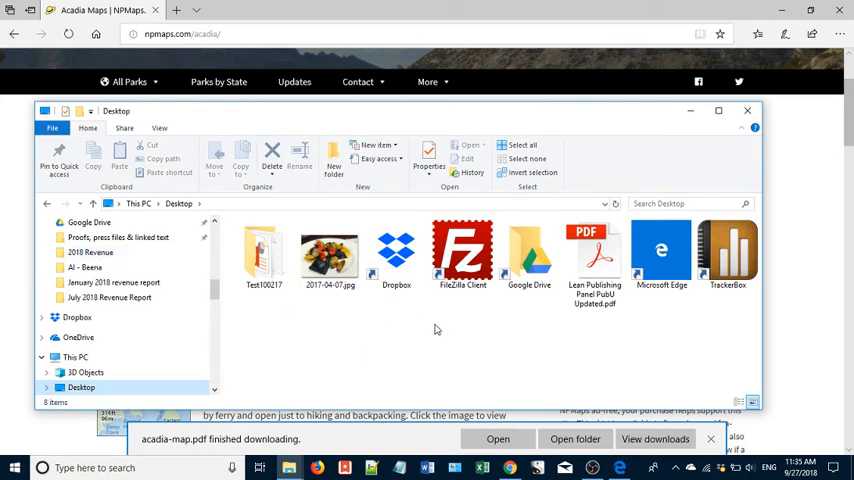
scroll(down, 3)
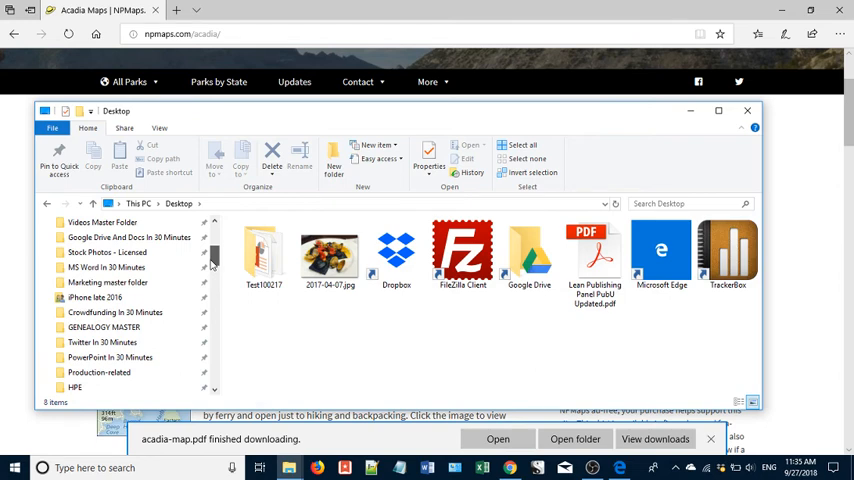